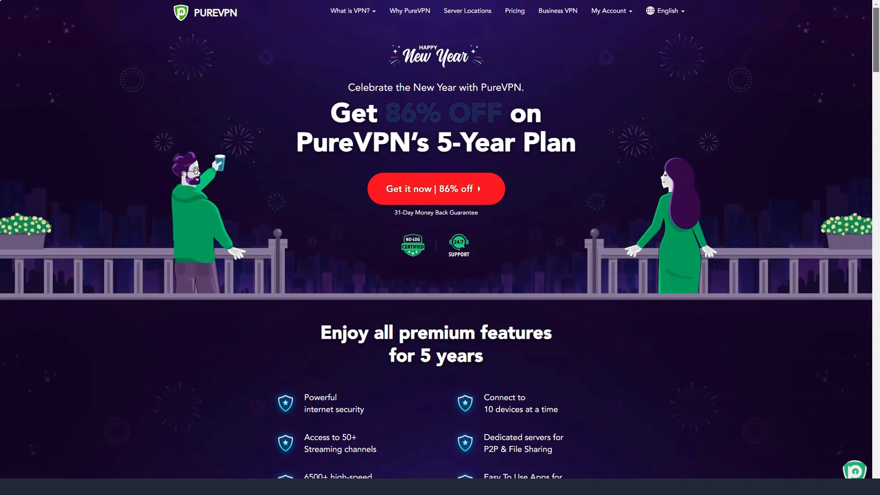
Scroll past the New Year 86%-off deal and device list to the '3 million+ people' features grid
{"action": "scroll", "scroll_direction": "down", "scroll_amount": 3}
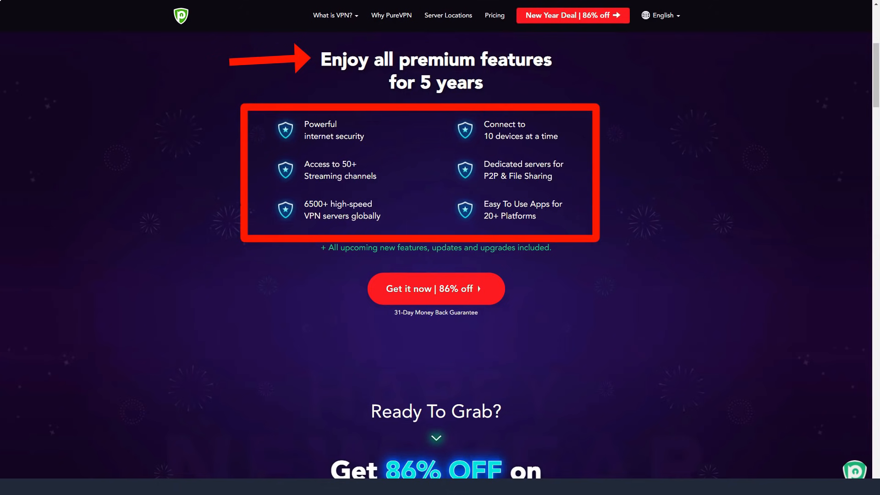
{"action": "scroll", "scroll_direction": "down", "scroll_amount": 3}
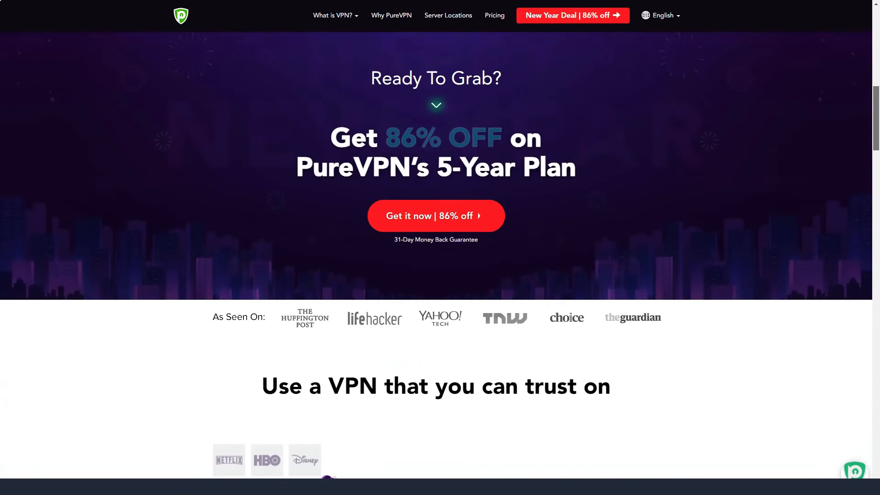
{"action": "scroll", "scroll_direction": "down", "scroll_amount": 3}
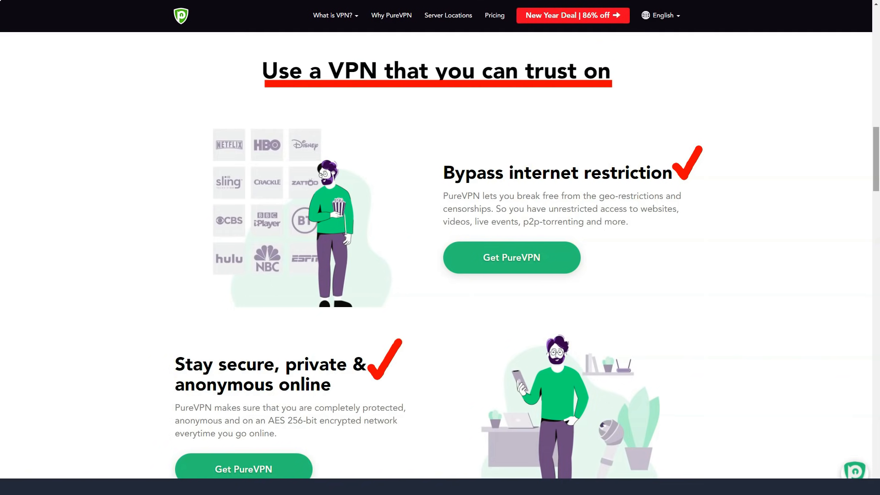
{"action": "scroll", "scroll_direction": "down", "scroll_amount": 3}
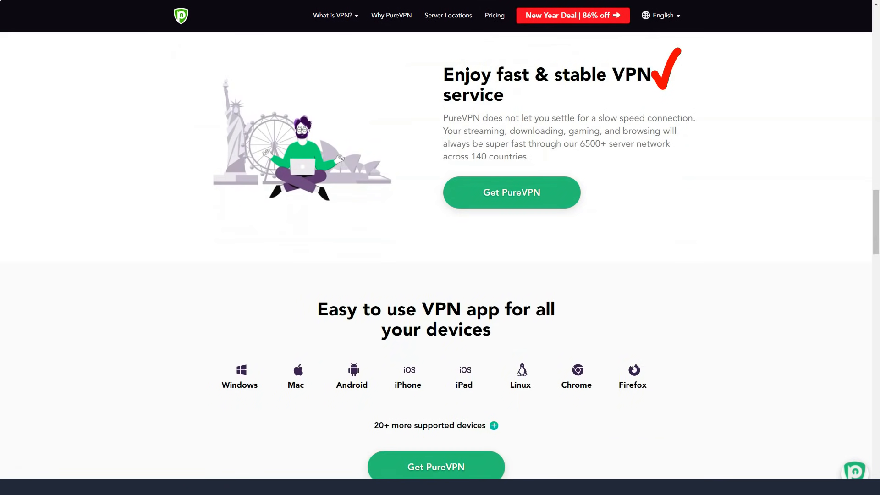
{"action": "scroll", "scroll_direction": "down", "scroll_amount": 3}
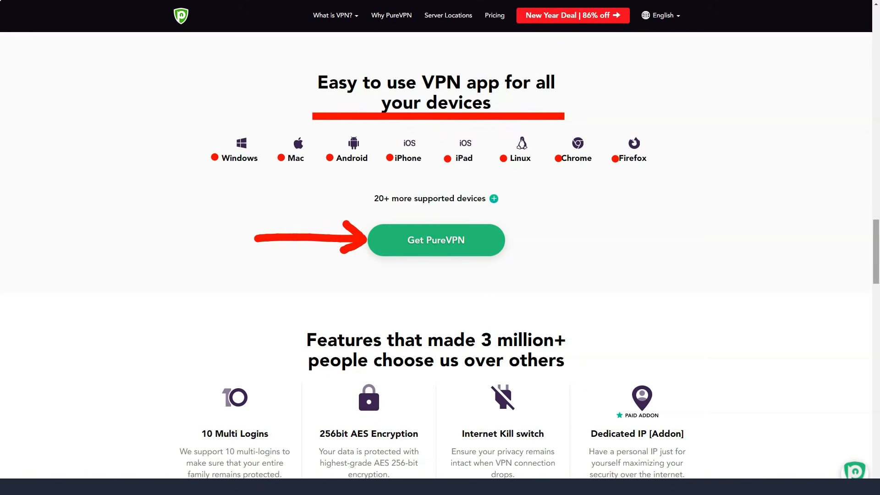
{"action": "scroll", "scroll_direction": "down", "scroll_amount": 3}
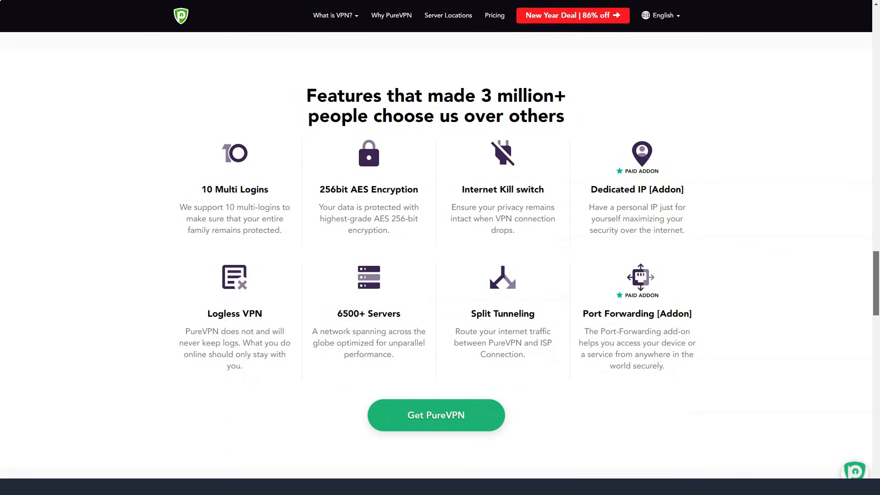
Scroll through the server map, reviews and blogs, then reach the Windows app download page
{"action": "scroll", "scroll_direction": "down", "scroll_amount": 3}
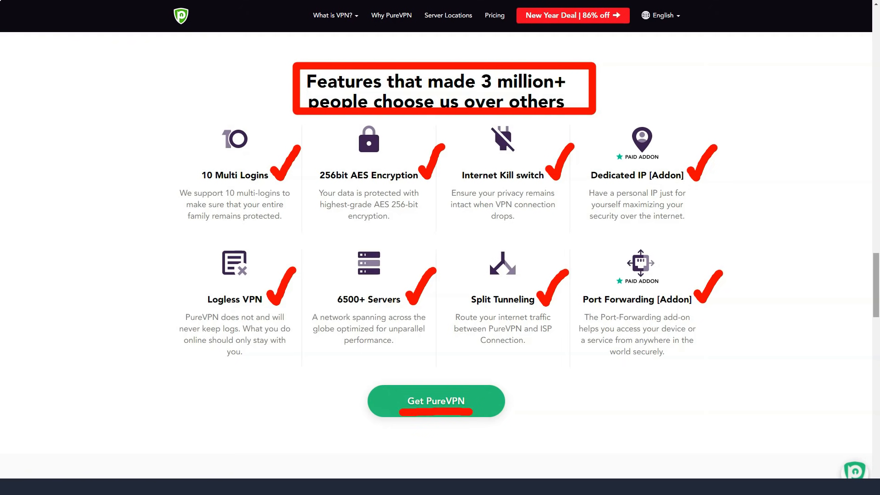
{"action": "scroll", "scroll_direction": "down", "scroll_amount": 3}
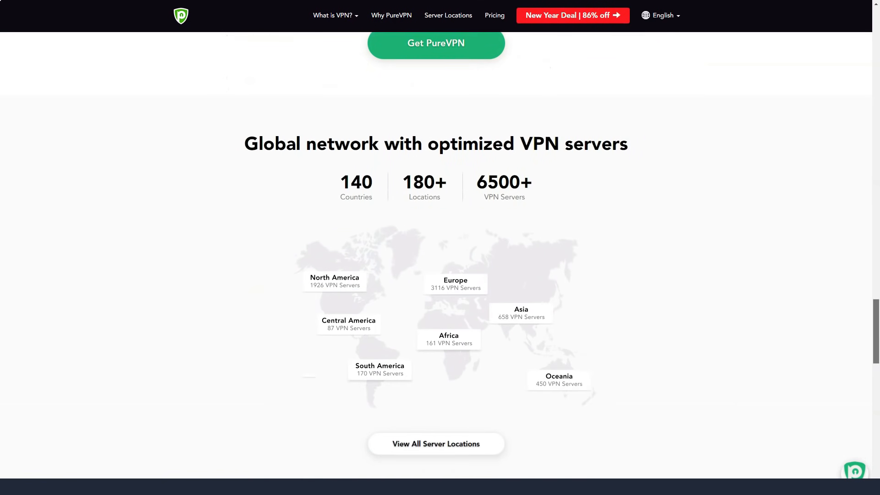
{"action": "scroll", "scroll_direction": "down", "scroll_amount": 3}
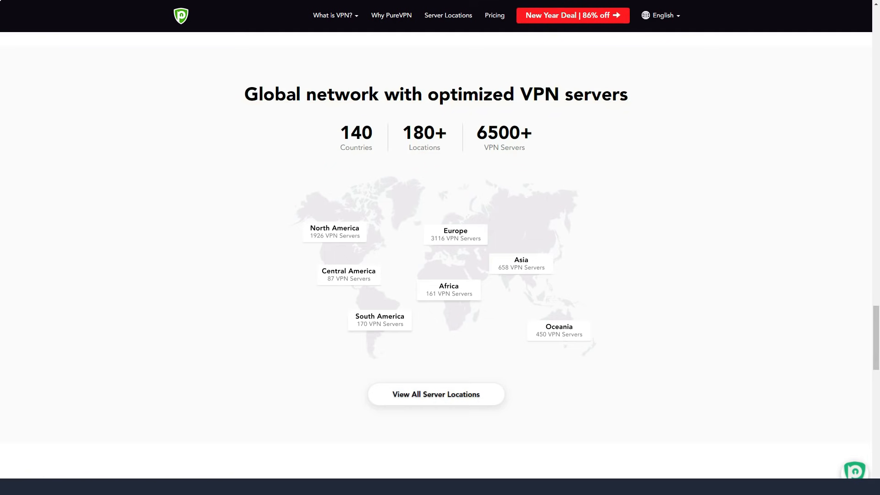
{"action": "scroll", "scroll_direction": "down", "scroll_amount": 3}
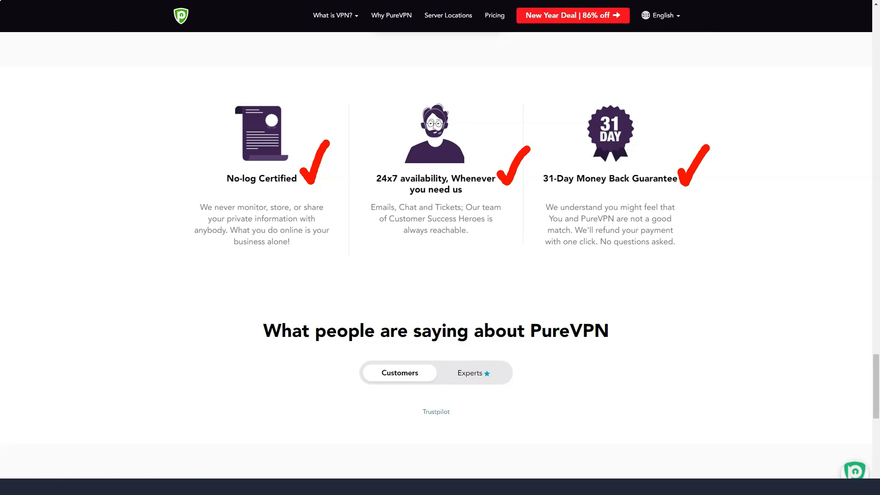
{"action": "scroll", "scroll_direction": "down", "scroll_amount": 3}
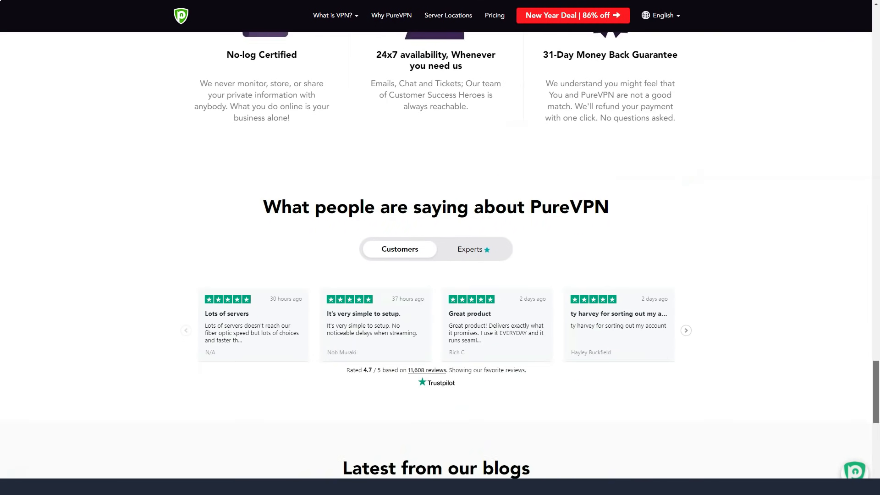
{"action": "scroll", "scroll_direction": "down", "scroll_amount": 3}
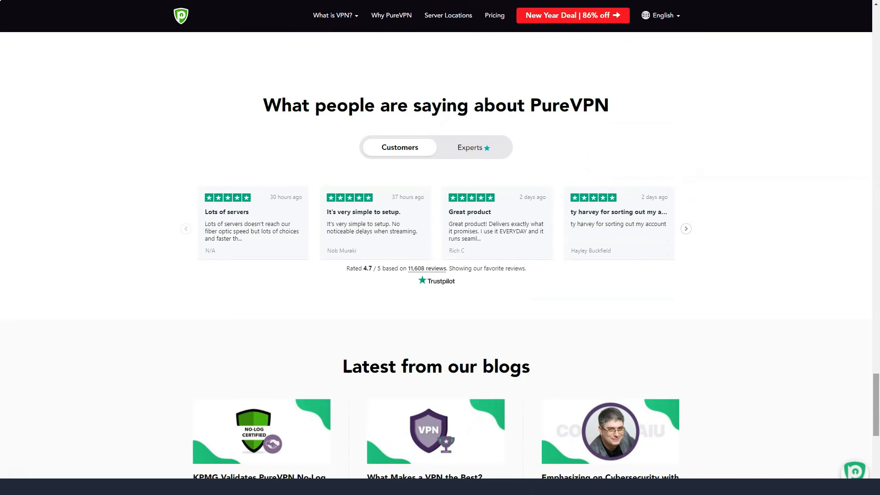
{"action": "scroll", "scroll_direction": "down", "scroll_amount": 3}
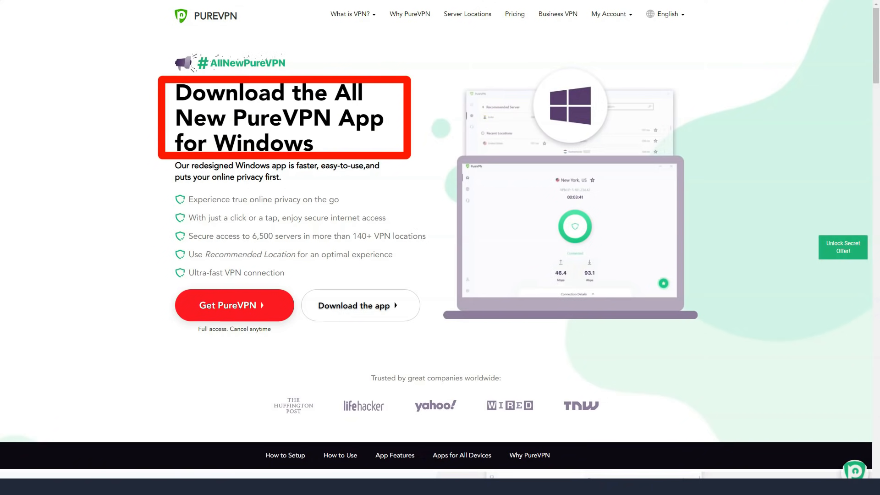
Scroll past Windows setup steps, usage and features to 'not just for your Windows computer'
{"action": "scroll", "scroll_direction": "down", "scroll_amount": 3}
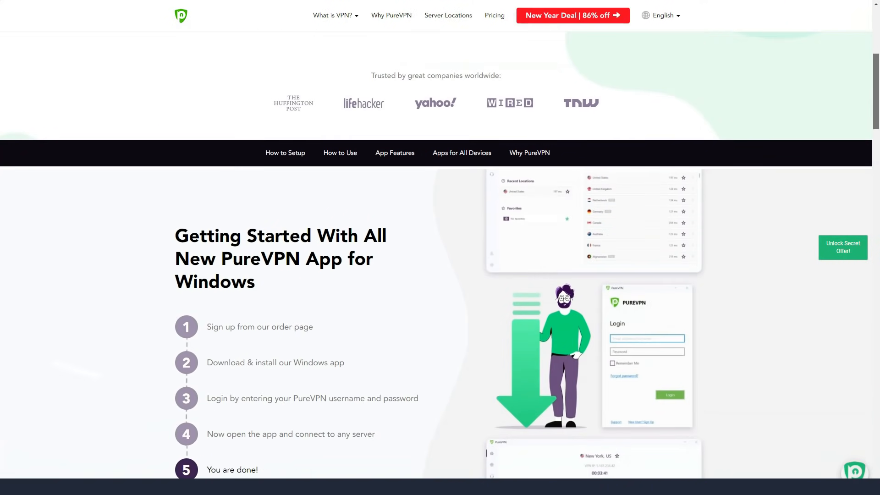
{"action": "scroll", "scroll_direction": "down", "scroll_amount": 3}
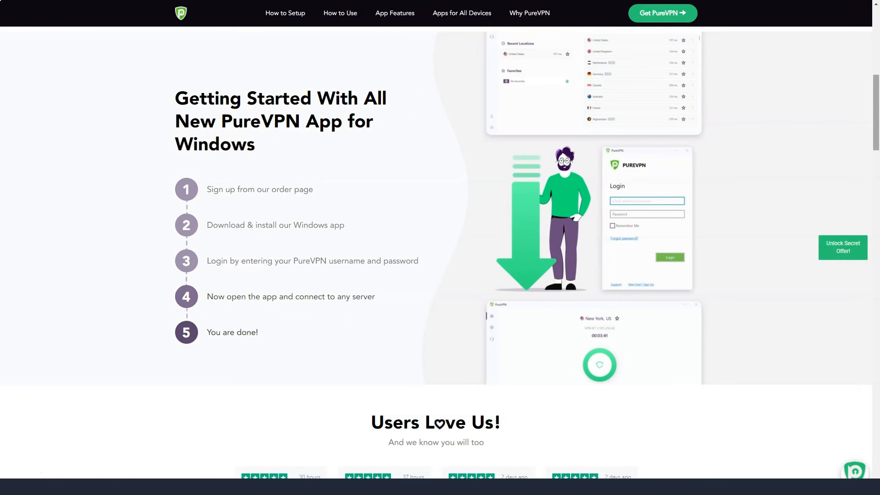
{"action": "scroll", "scroll_direction": "down", "scroll_amount": 3}
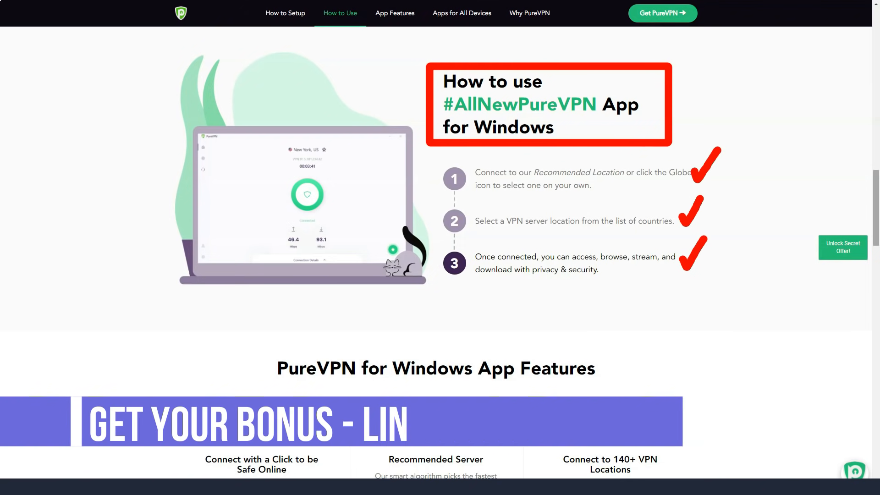
{"action": "scroll", "scroll_direction": "down", "scroll_amount": 3}
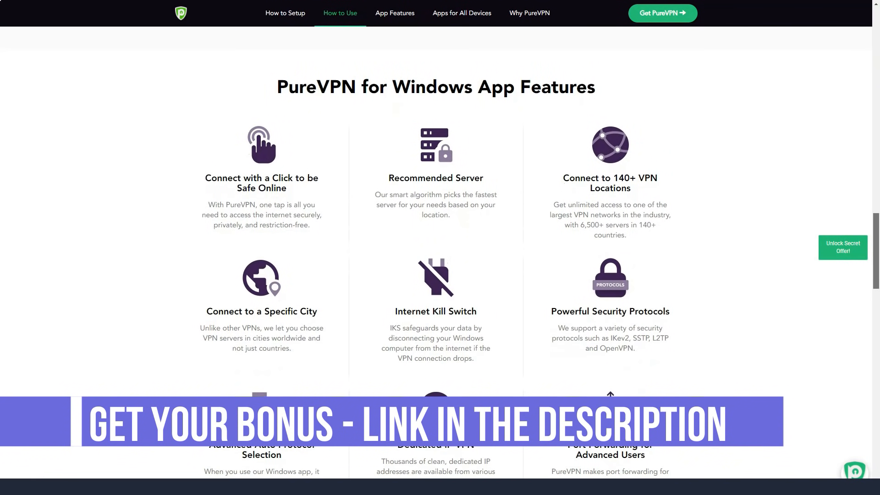
{"action": "scroll", "scroll_direction": "down", "scroll_amount": 3}
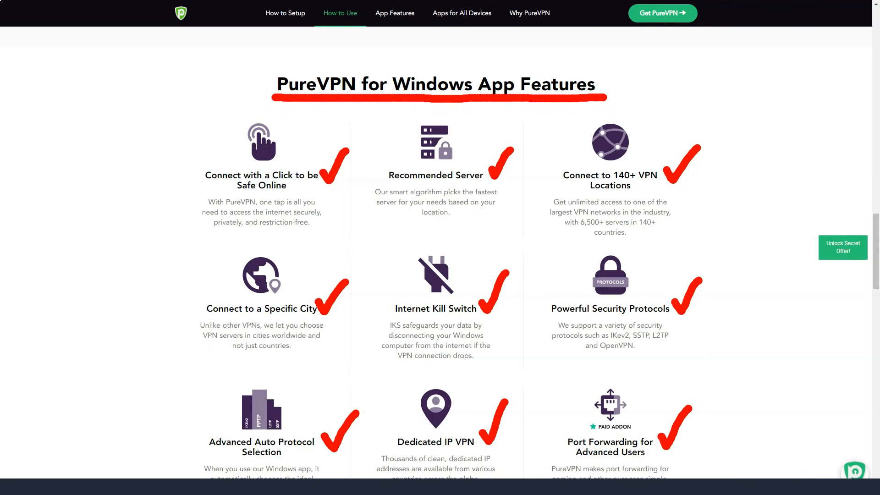
{"action": "scroll", "scroll_direction": "down", "scroll_amount": 3}
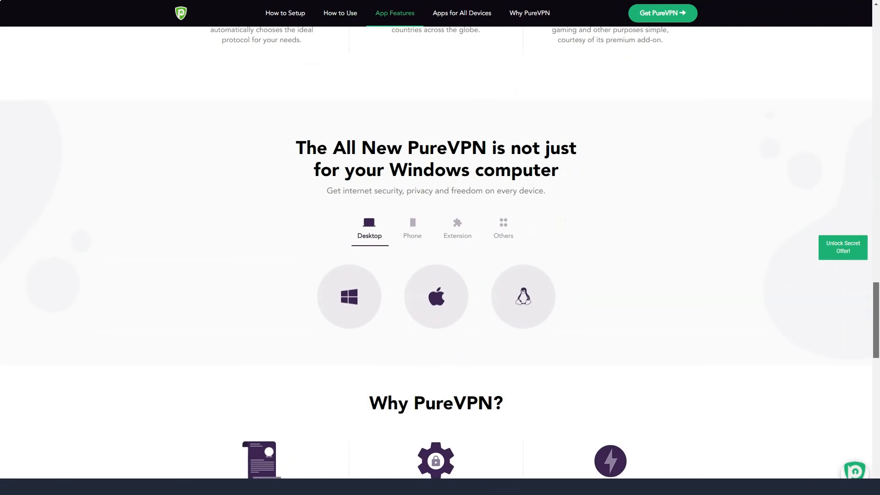
Cycle through the Phone, Extension and Others device tabs, then reach the iOS app page
{"action": "scroll", "scroll_direction": "down", "scroll_amount": 3}
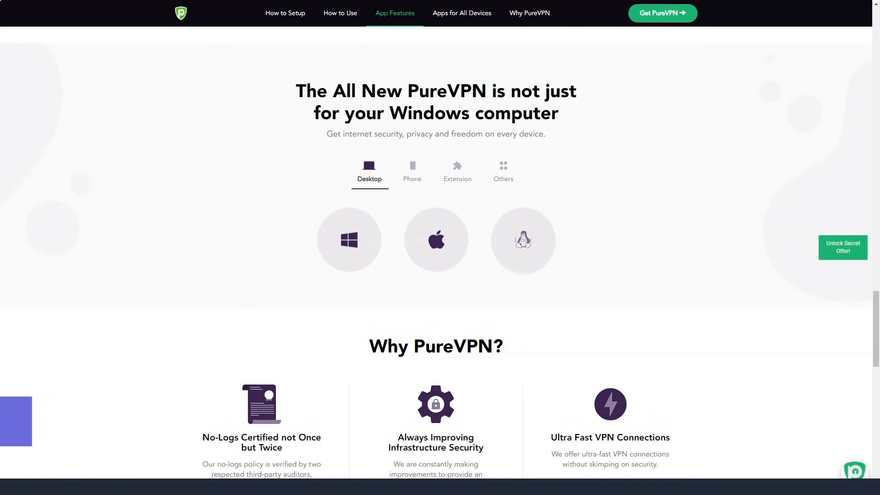
{"action": "left_click", "coordinate": [413, 170]}
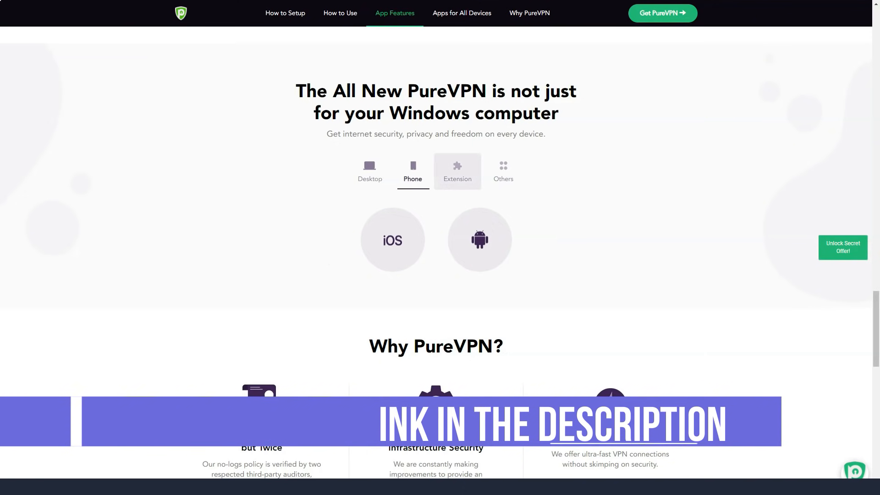
{"action": "left_click", "coordinate": [457, 171]}
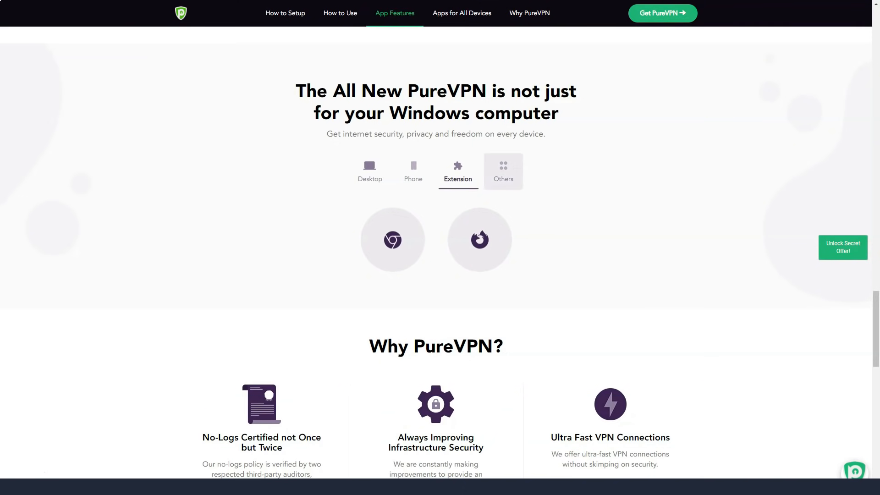
{"action": "left_click", "coordinate": [503, 171]}
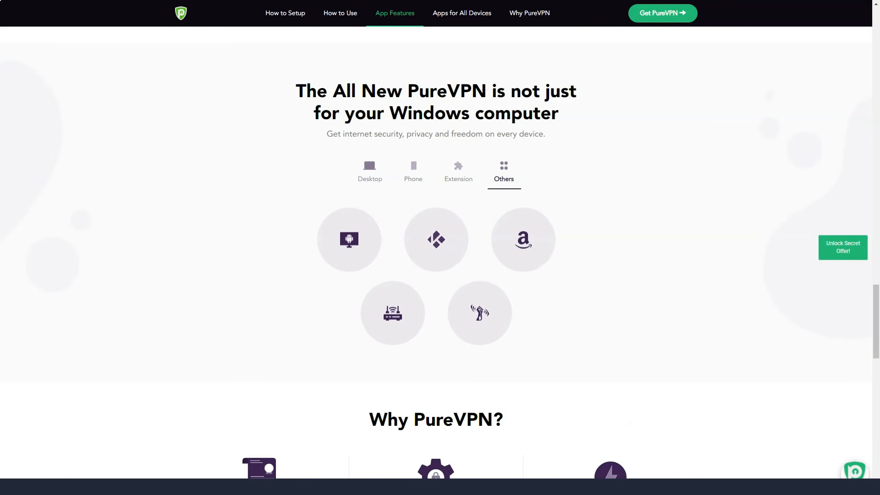
{"action": "mouse_move", "coordinate": [523, 239]}
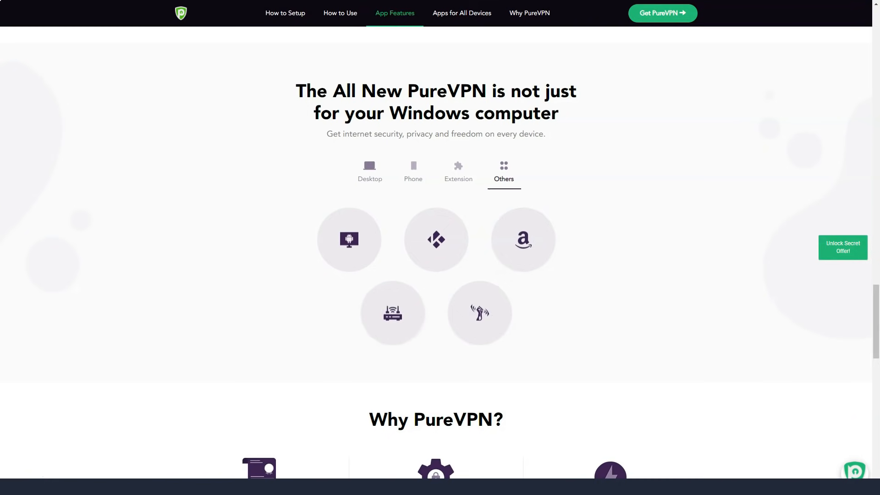
{"action": "scroll", "scroll_direction": "down", "scroll_amount": 3}
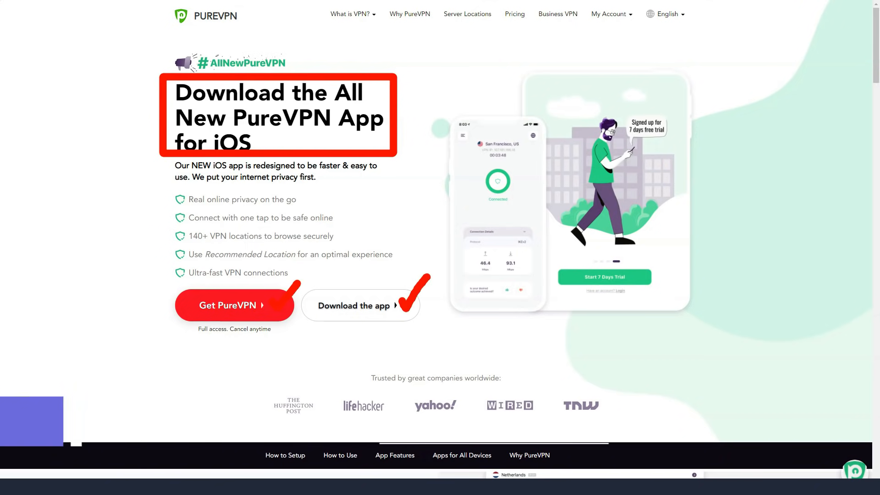
Scroll through the five iOS setup steps, then reach the Download VPN For Chrome page
{"action": "scroll", "scroll_direction": "down", "scroll_amount": 3}
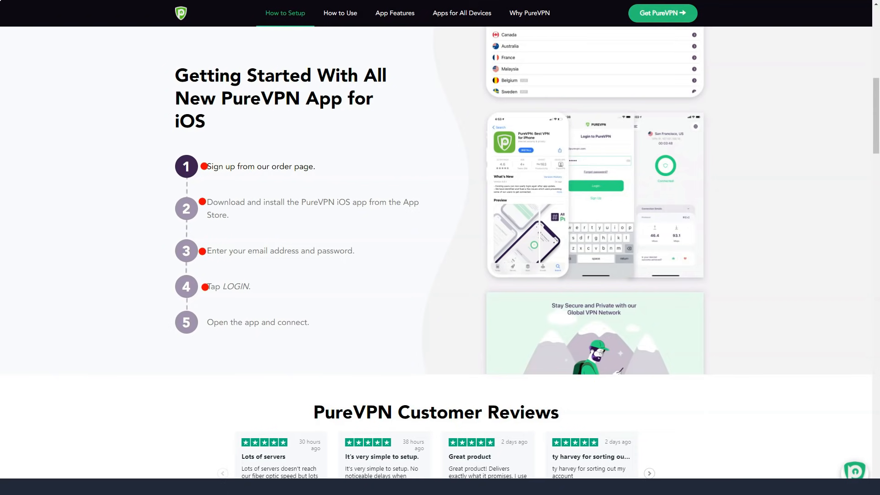
{"action": "scroll", "scroll_direction": "down", "scroll_amount": 3}
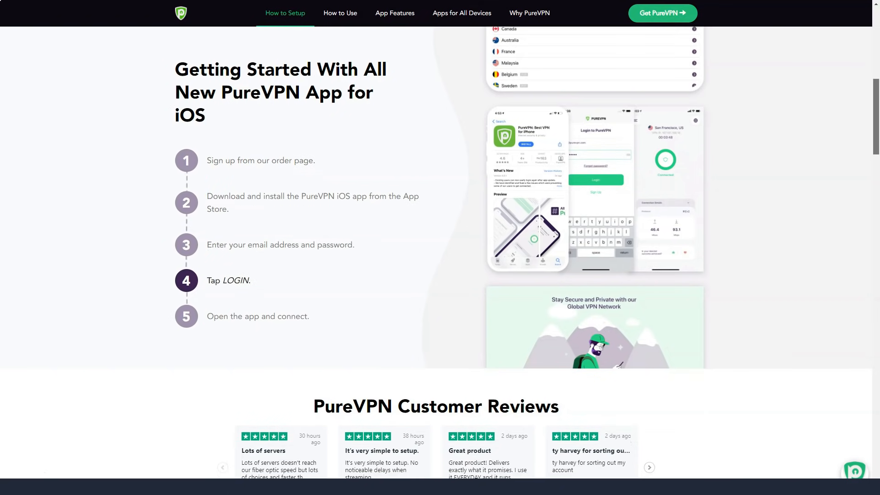
{"action": "scroll", "scroll_direction": "down", "scroll_amount": 3}
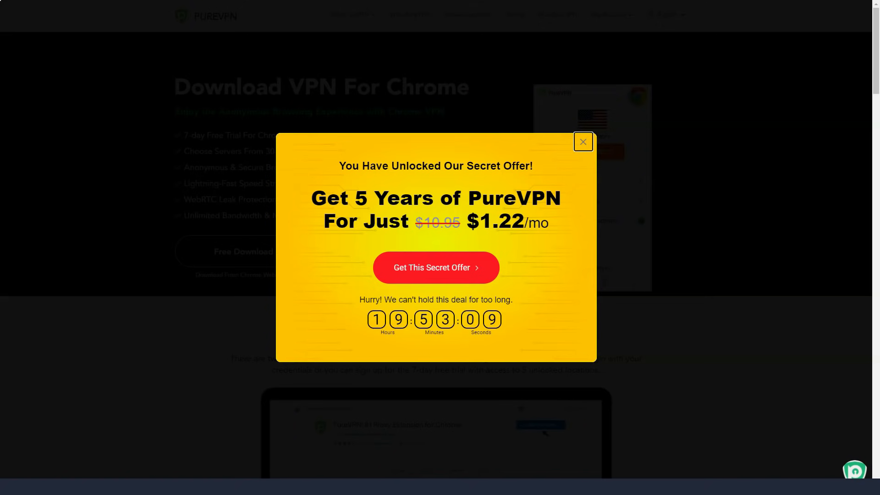
Dismiss the secret 5-year offer popup and scroll down the Chrome extension page
{"action": "left_click", "coordinate": [583, 141]}
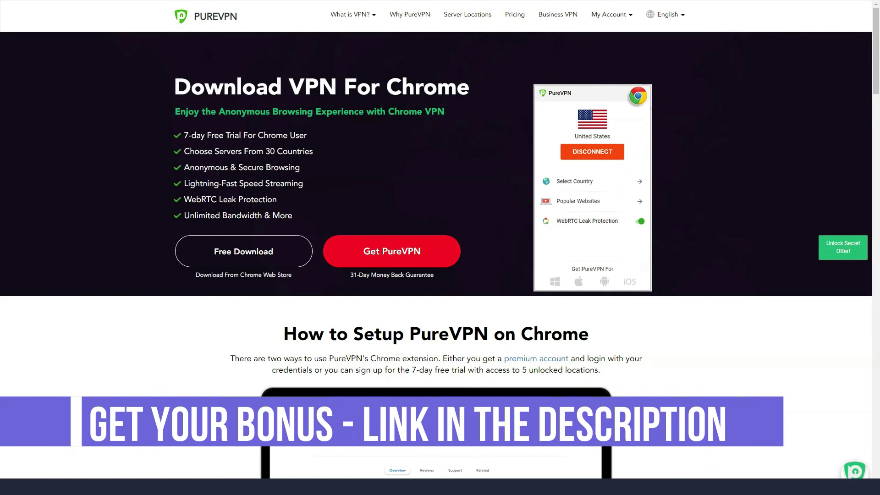
{"action": "scroll", "scroll_direction": "down", "scroll_amount": 3}
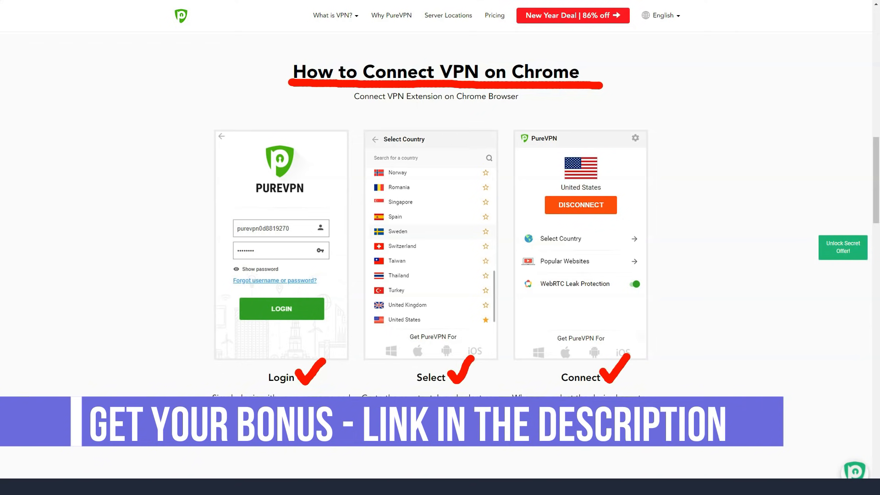
{"action": "scroll", "scroll_direction": "down", "scroll_amount": 3}
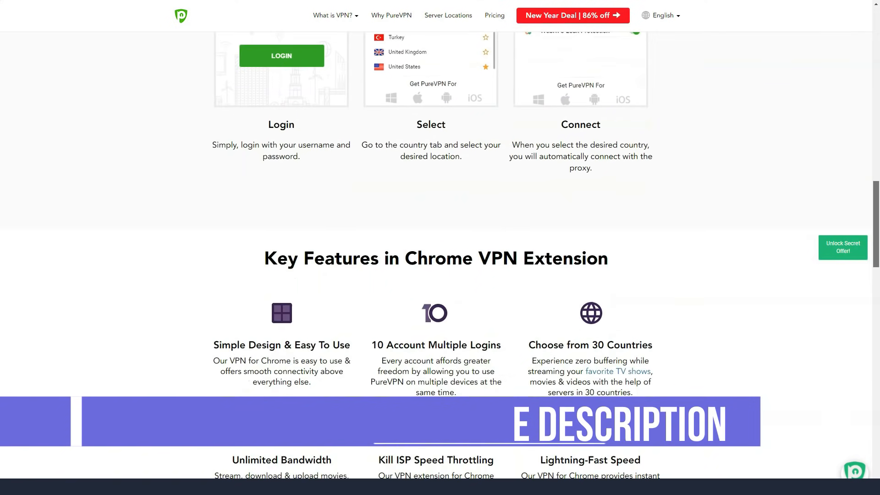
{"action": "scroll", "scroll_direction": "down", "scroll_amount": 3}
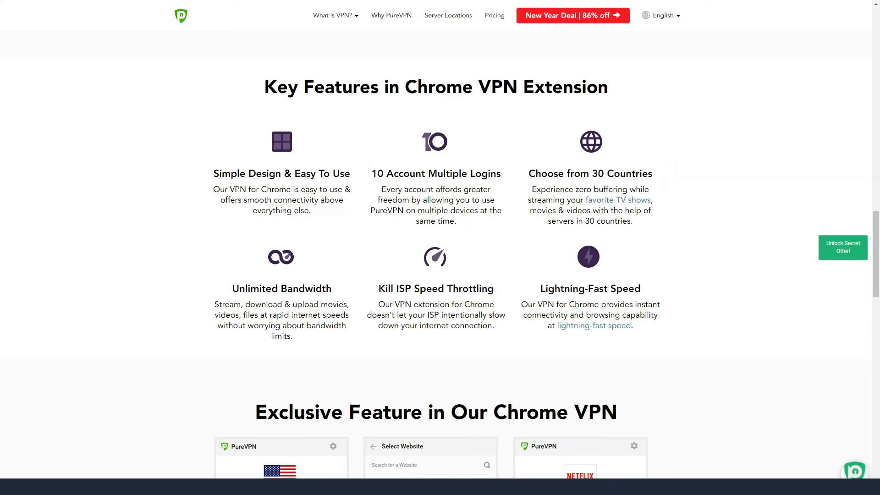
{"action": "scroll", "scroll_direction": "down", "scroll_amount": 3}
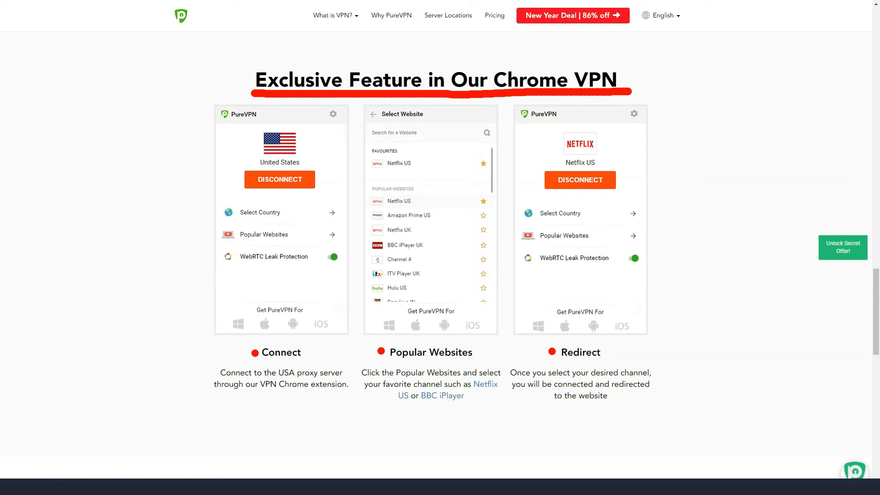
{"action": "scroll", "scroll_direction": "down", "scroll_amount": 3}
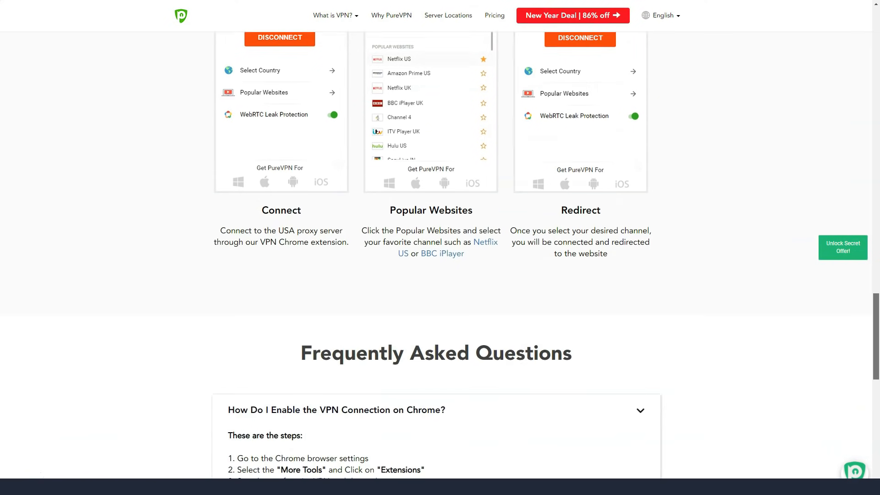
{"action": "scroll", "scroll_direction": "down", "scroll_amount": 3}
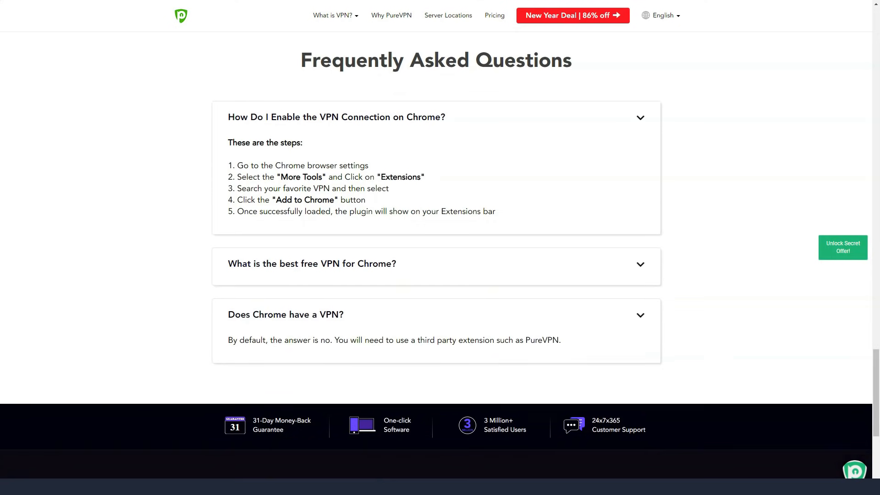
Expand the 'What is the best free VPN for Chrome?' FAQ and reach the Android TV page
{"action": "left_click", "coordinate": [311, 263]}
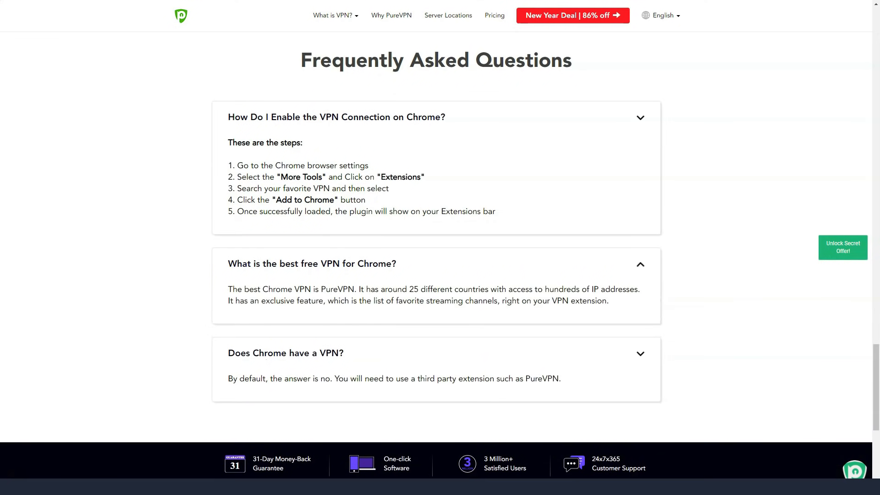
{"action": "scroll", "scroll_direction": "down", "scroll_amount": 3}
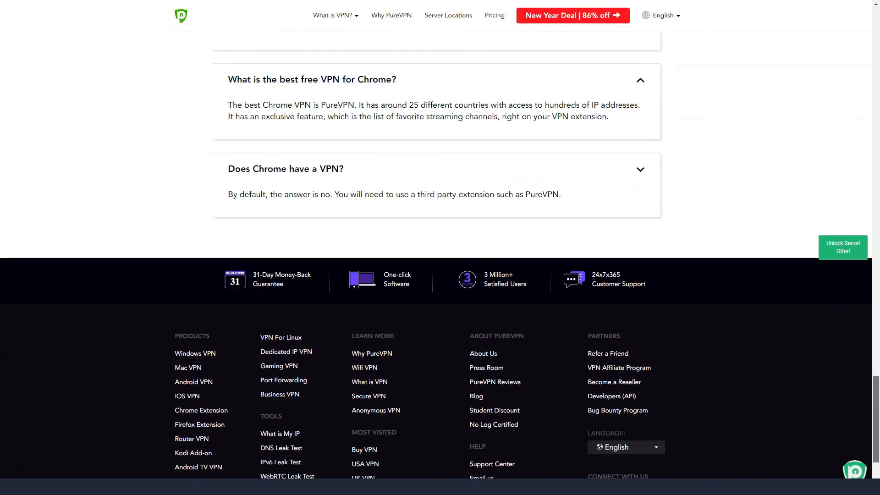
{"action": "scroll", "scroll_direction": "down", "scroll_amount": 3}
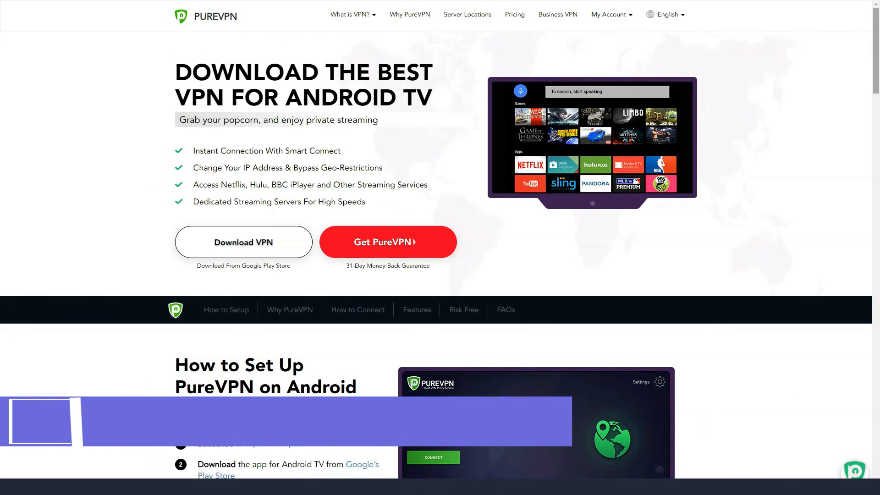
Scroll through the Android TV page's setup, features and FAQs, then reach the Gaming VPN page
{"action": "scroll", "scroll_direction": "down", "scroll_amount": 3}
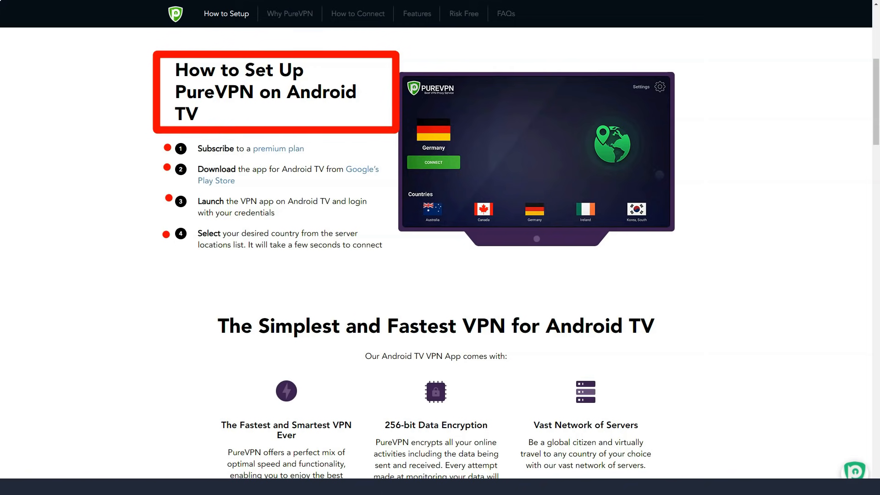
{"action": "scroll", "scroll_direction": "down", "scroll_amount": 3}
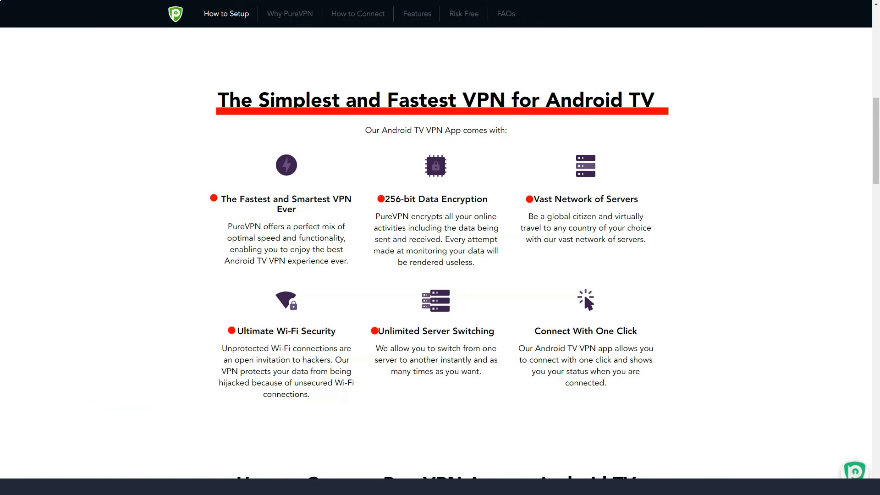
{"action": "scroll", "scroll_direction": "down", "scroll_amount": 3}
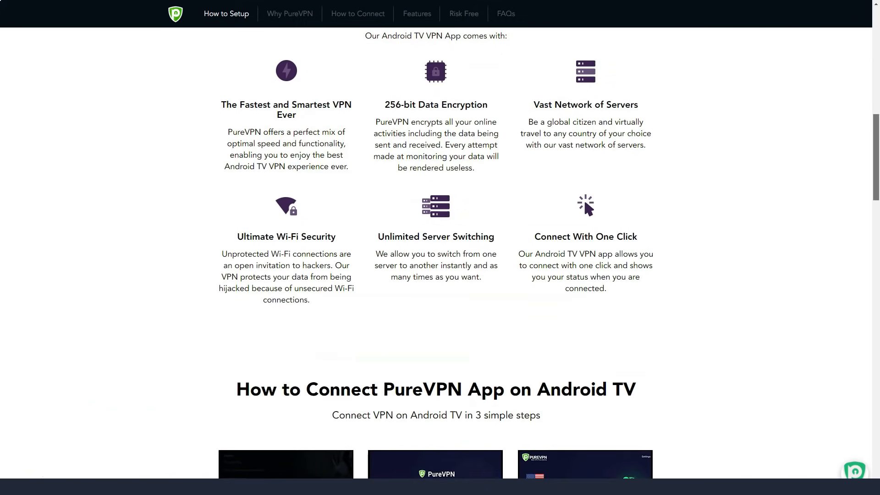
{"action": "scroll", "scroll_direction": "down", "scroll_amount": 3}
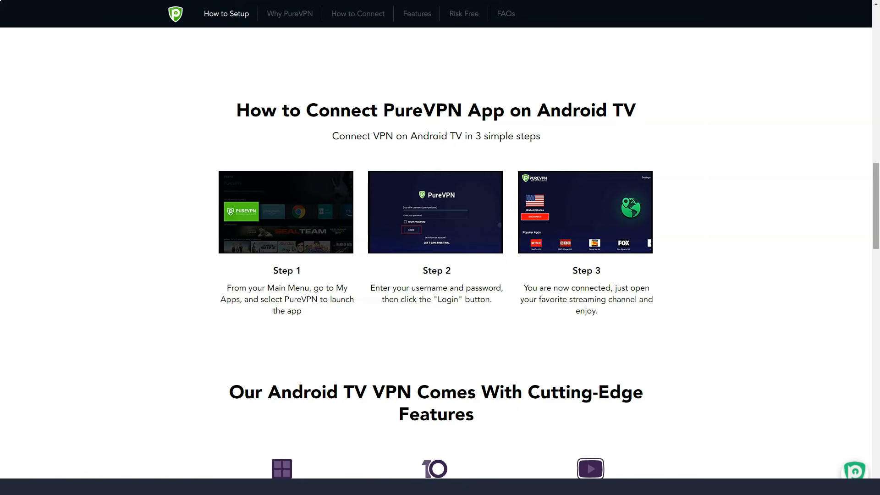
{"action": "scroll", "scroll_direction": "down", "scroll_amount": 3}
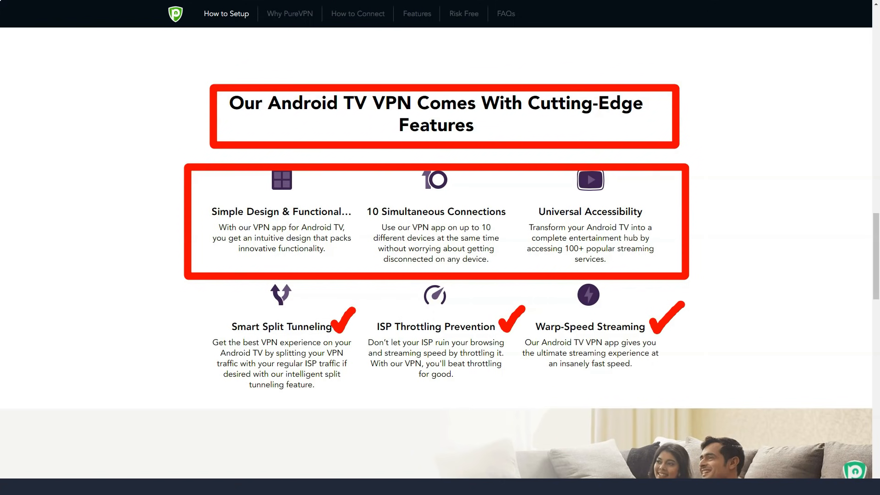
{"action": "scroll", "scroll_direction": "down", "scroll_amount": 3}
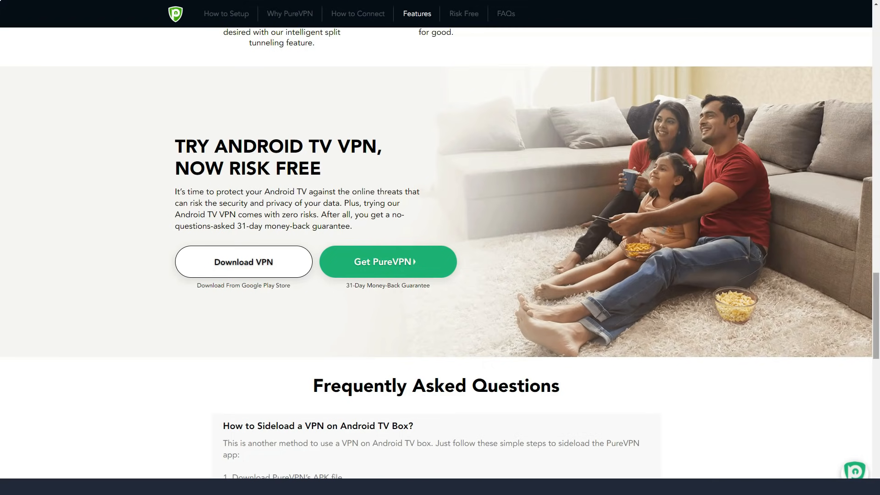
{"action": "scroll", "scroll_direction": "down", "scroll_amount": 3}
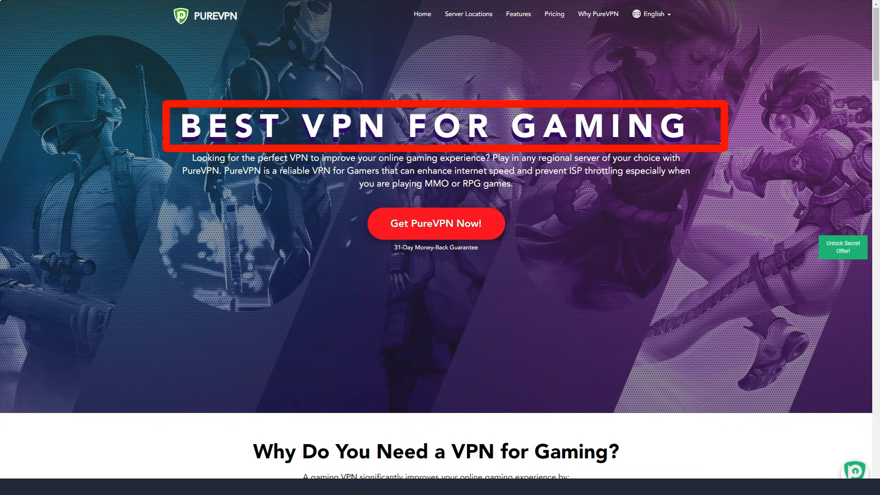
Scroll through the gaming VPN page and its FAQs, then reach the New Year Deal checkout
{"action": "scroll", "scroll_direction": "down", "scroll_amount": 3}
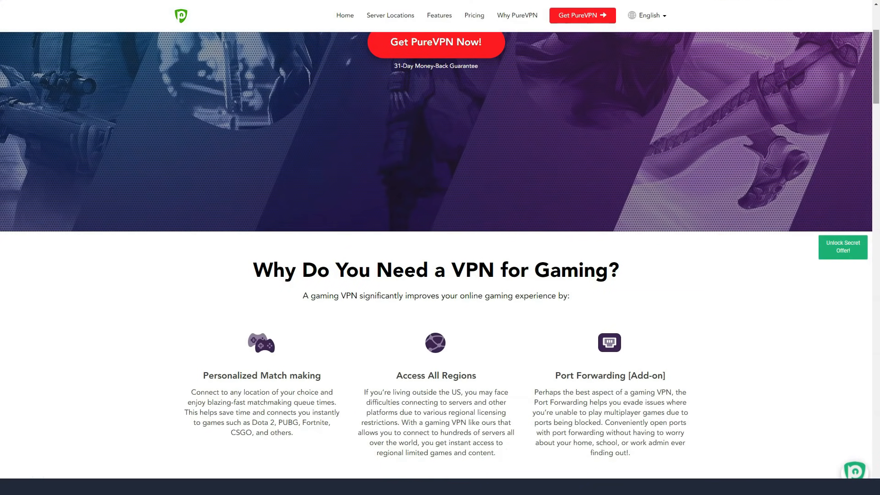
{"action": "scroll", "scroll_direction": "down", "scroll_amount": 3}
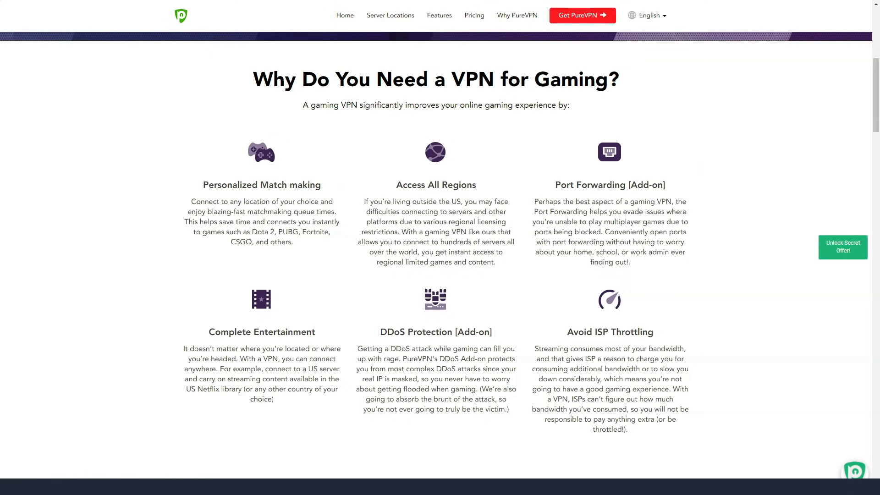
{"action": "scroll", "scroll_direction": "down", "scroll_amount": 3}
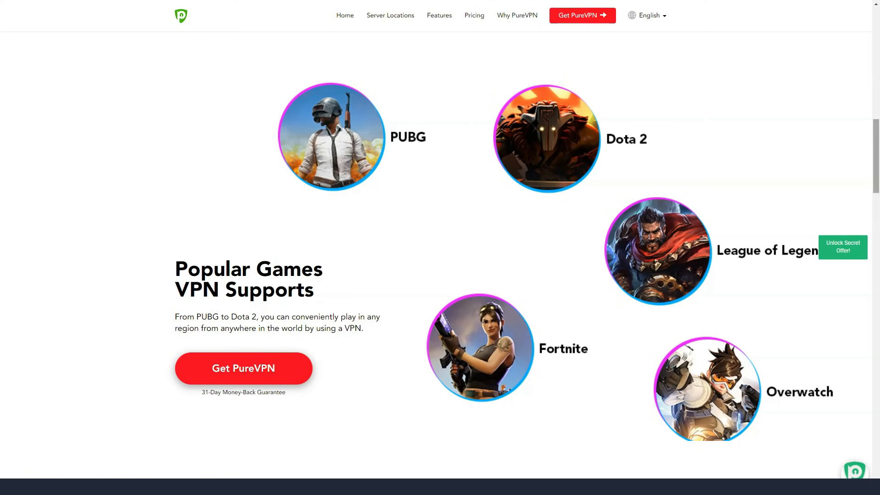
{"action": "scroll", "scroll_direction": "down", "scroll_amount": 3}
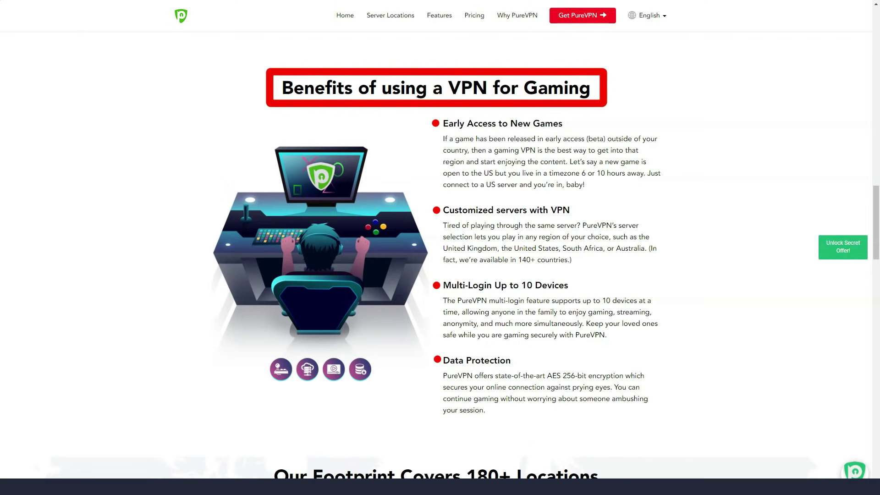
{"action": "scroll", "scroll_direction": "down", "scroll_amount": 3}
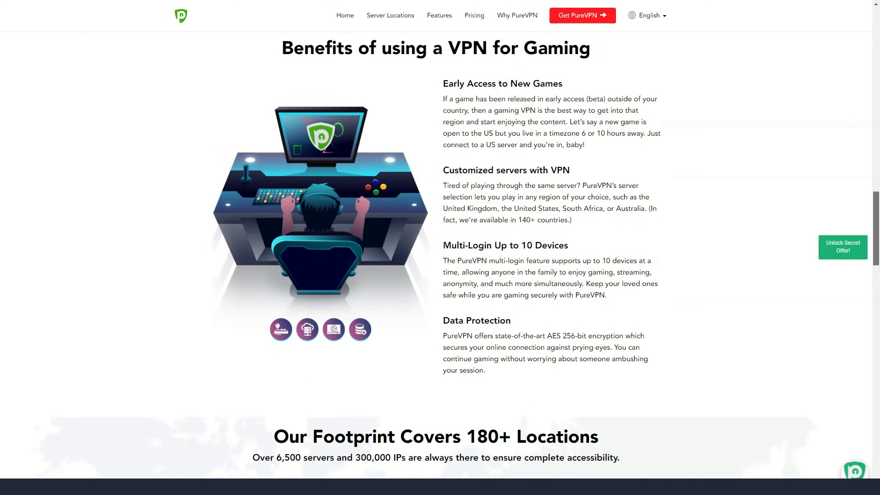
{"action": "scroll", "scroll_direction": "down", "scroll_amount": 3}
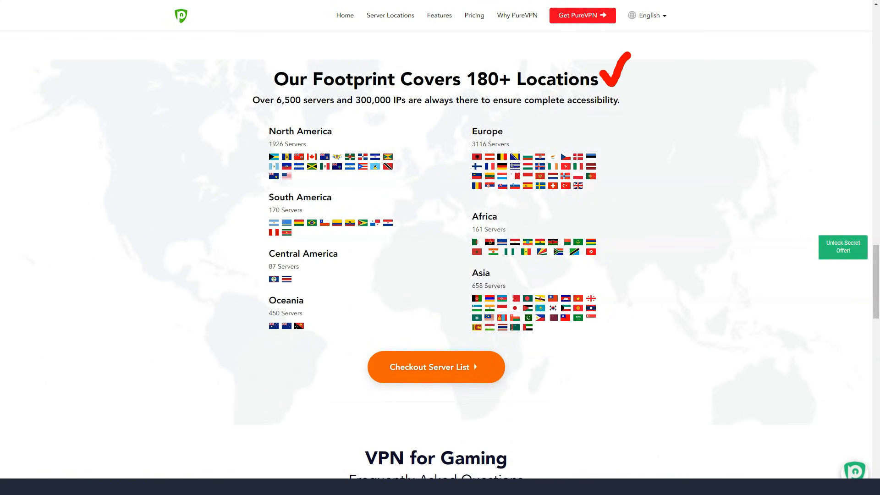
{"action": "scroll", "scroll_direction": "down", "scroll_amount": 3}
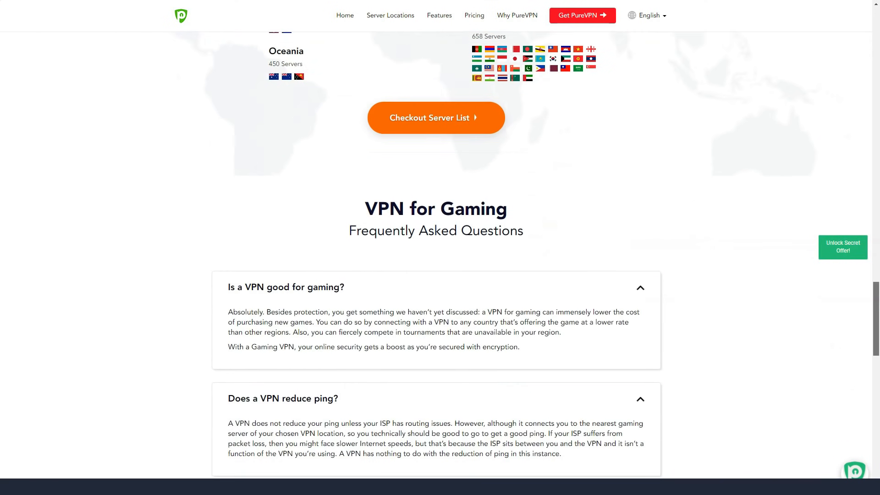
{"action": "scroll", "scroll_direction": "down", "scroll_amount": 3}
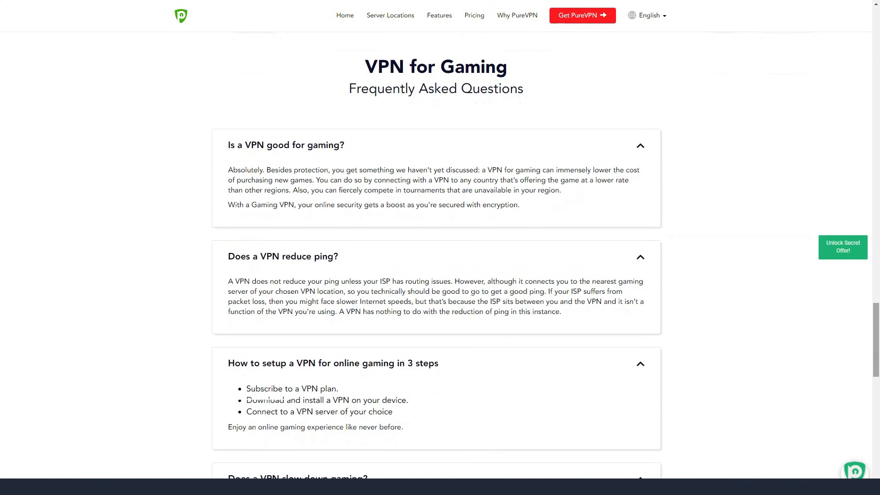
{"action": "scroll", "scroll_direction": "down", "scroll_amount": 3}
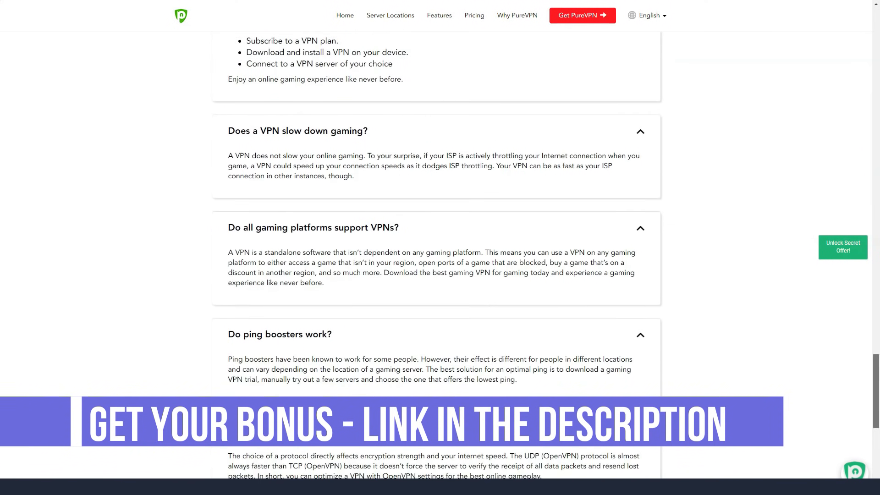
{"action": "scroll", "scroll_direction": "down", "scroll_amount": 3}
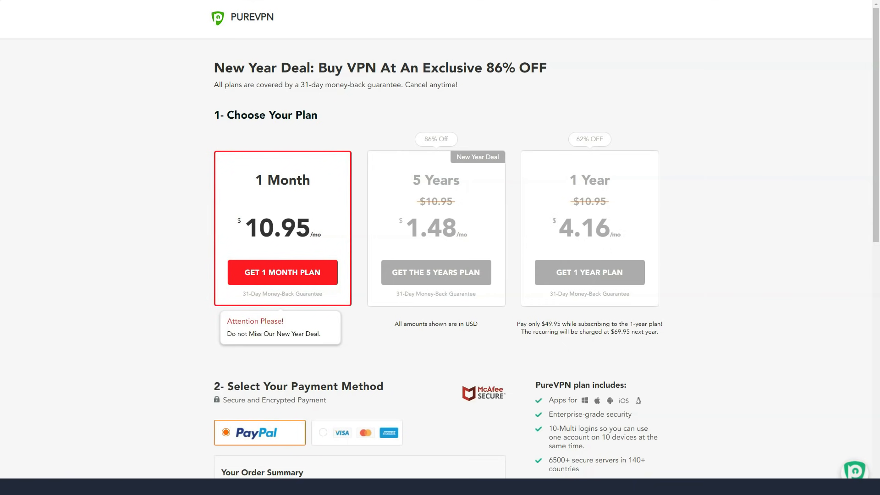
Choose the 1 Year plan (USD 49.95) and switch payment from PayPal to Visa/Mastercard/Amex
{"action": "left_click", "coordinate": [436, 228]}
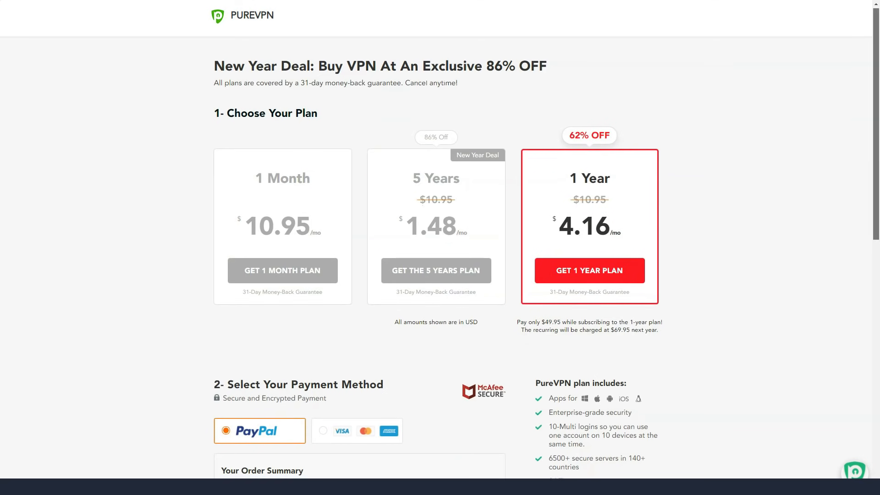
{"action": "scroll", "scroll_direction": "down", "scroll_amount": 3}
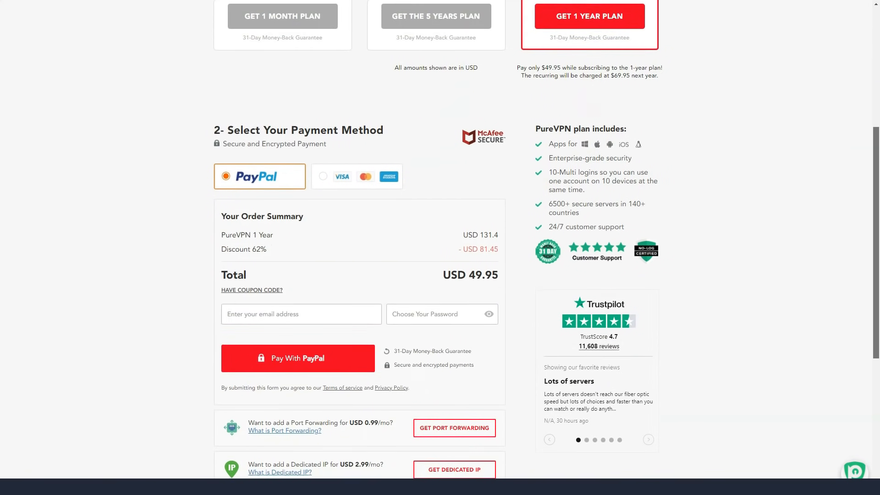
{"action": "scroll", "scroll_direction": "down", "scroll_amount": 3}
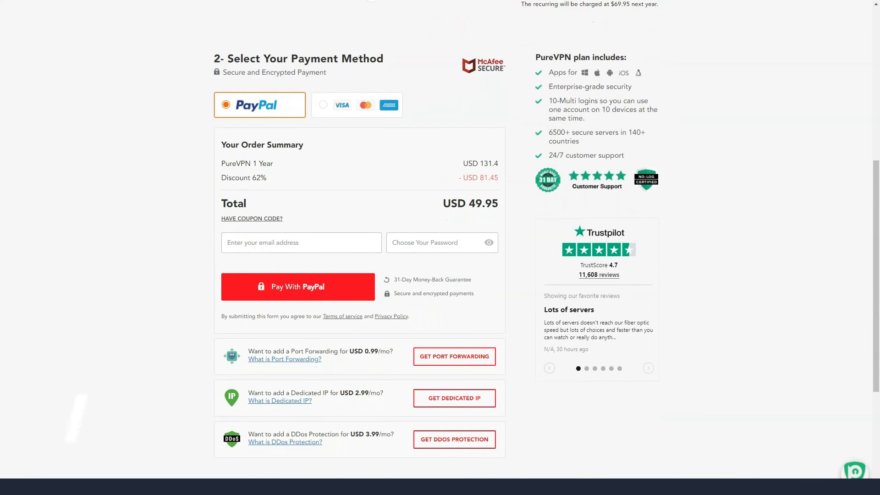
{"action": "left_click", "coordinate": [356, 105]}
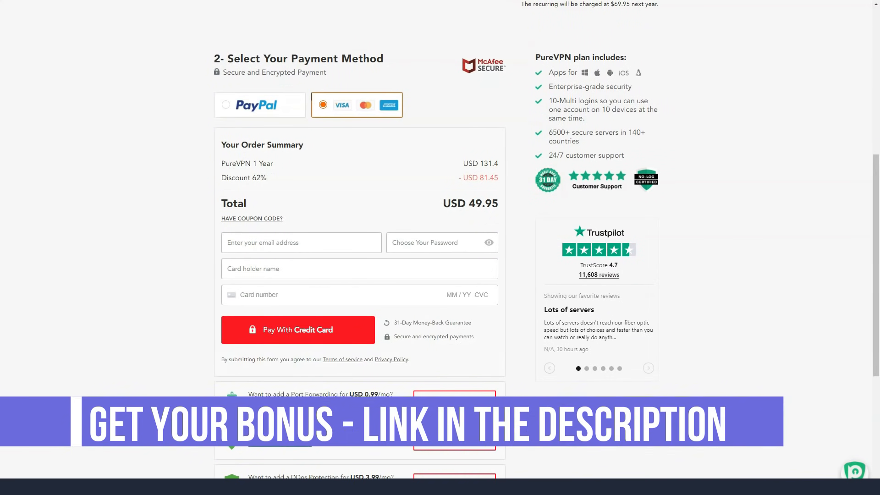
{"action": "scroll", "scroll_direction": "down", "scroll_amount": 3}
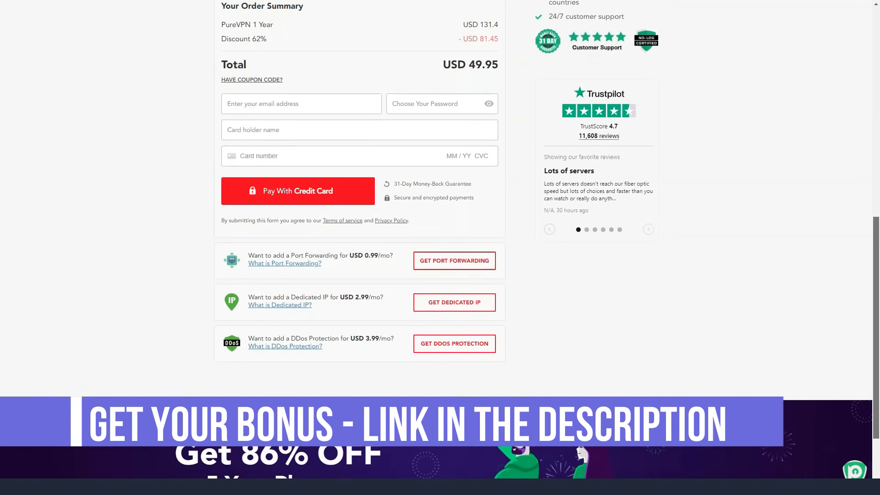
{"action": "scroll", "scroll_direction": "down", "scroll_amount": 3}
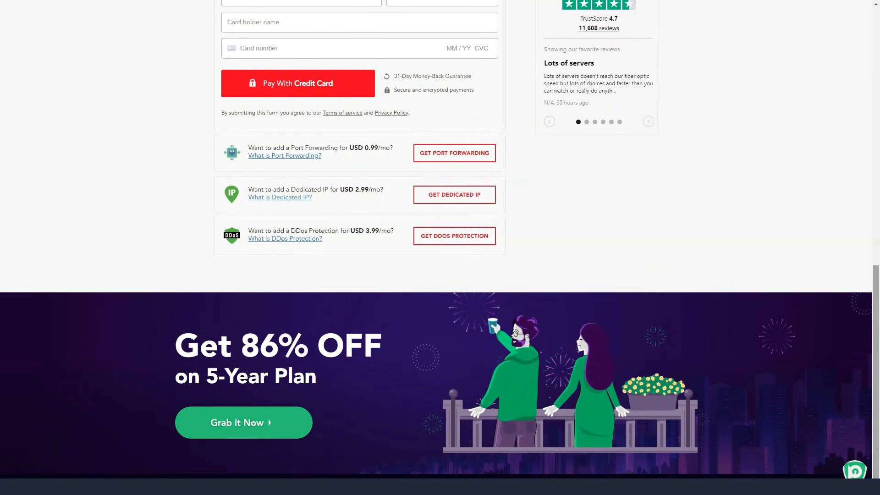